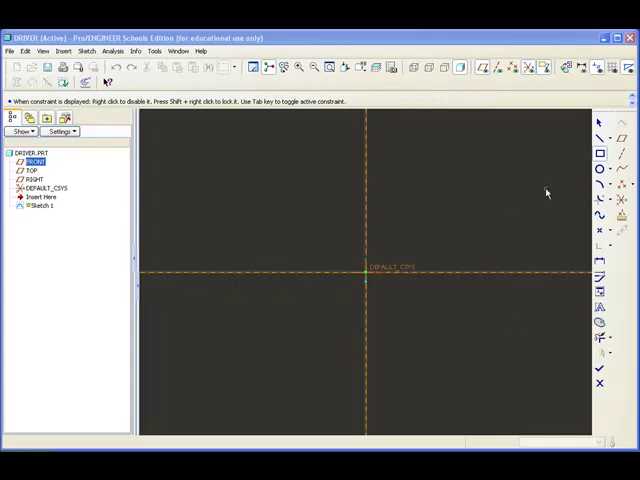
mouse_move(520, 172)
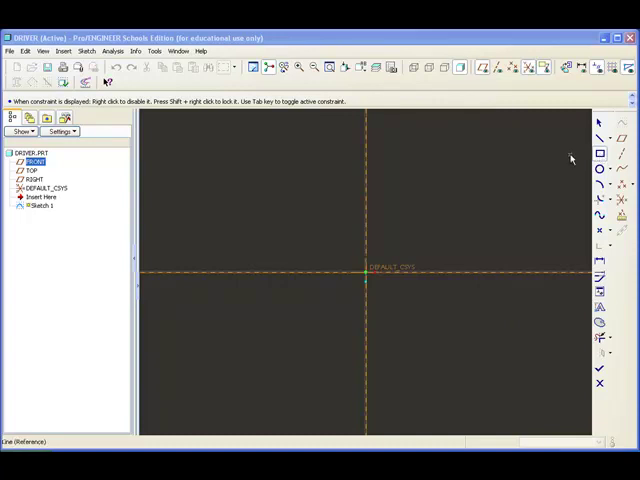
Step: Draw a rectangle above and to the right of the sketch origin
drag(400, 144, 476, 204)
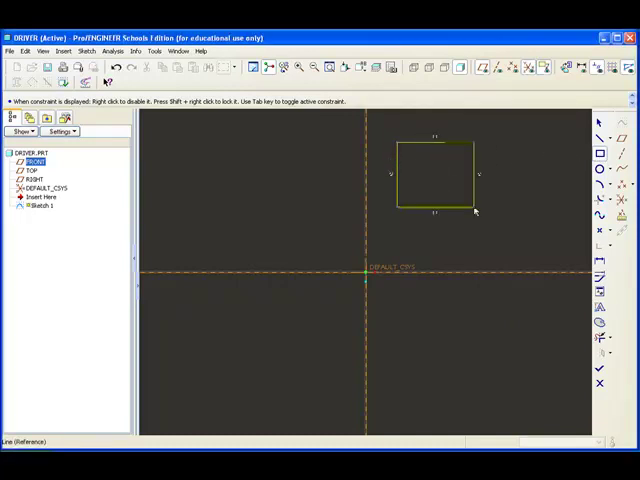
drag(478, 210, 548, 256)
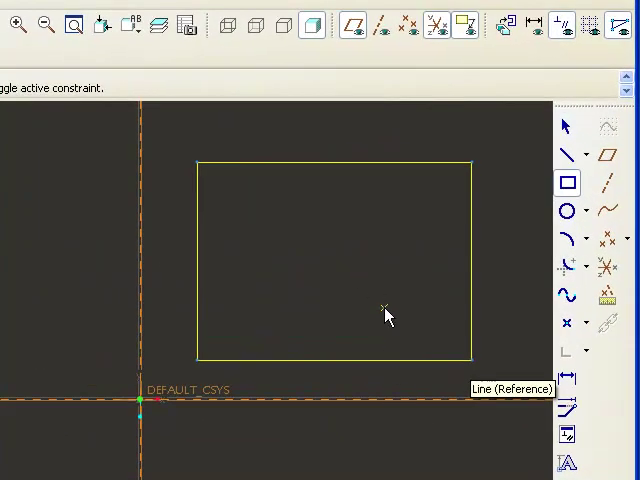
mouse_move(388, 302)
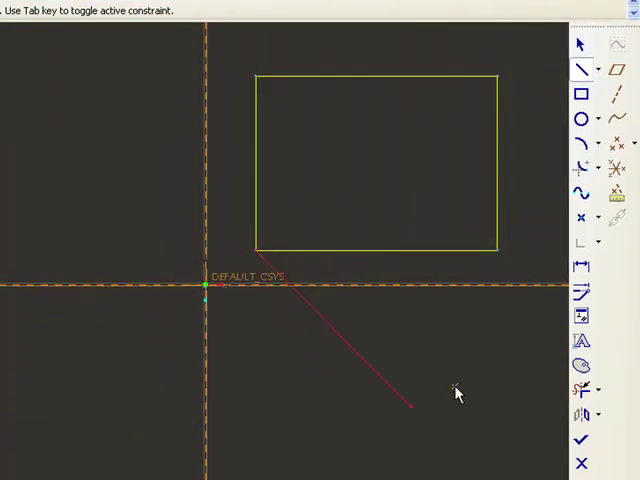
mouse_move(338, 332)
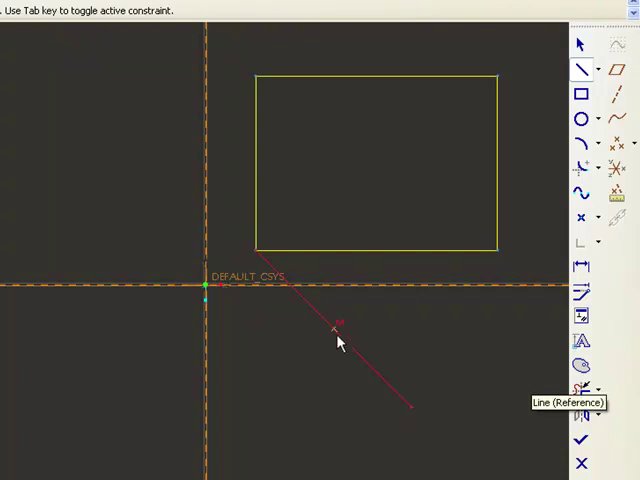
mouse_move(480, 352)
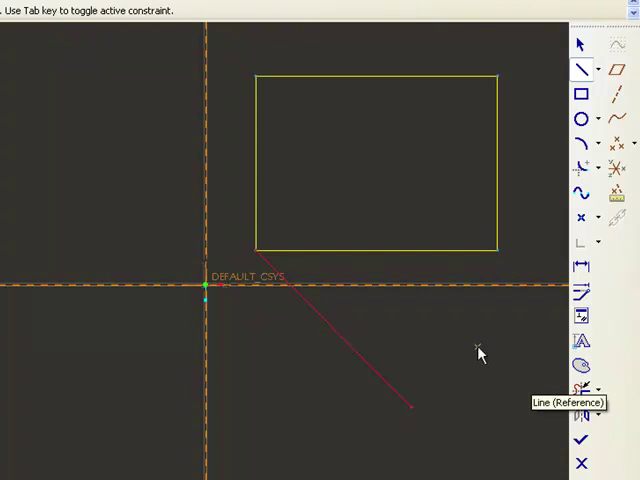
mouse_move(120, 156)
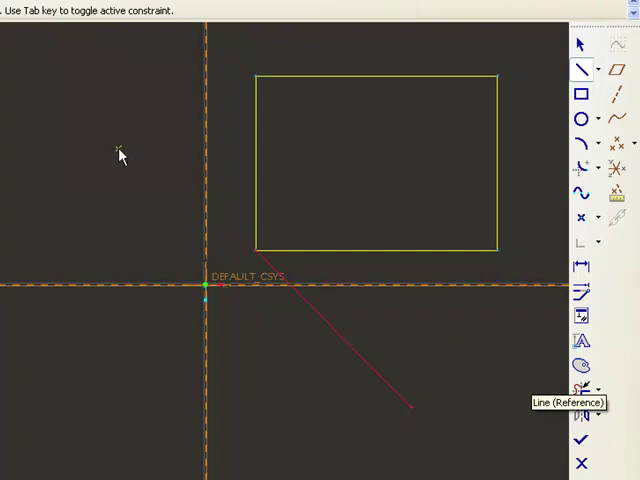
mouse_move(4, 90)
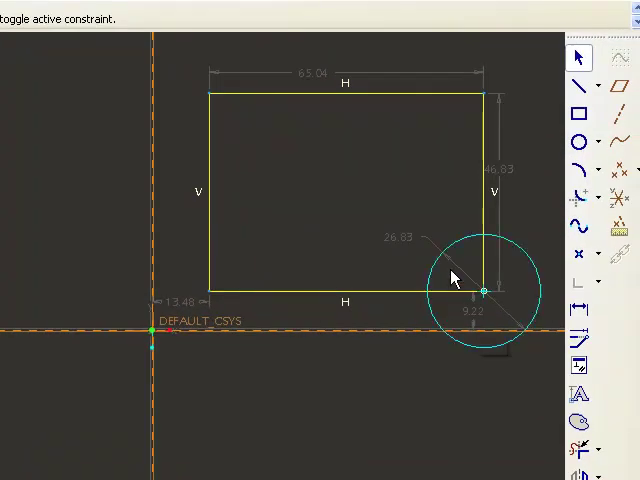
mouse_move(480, 268)
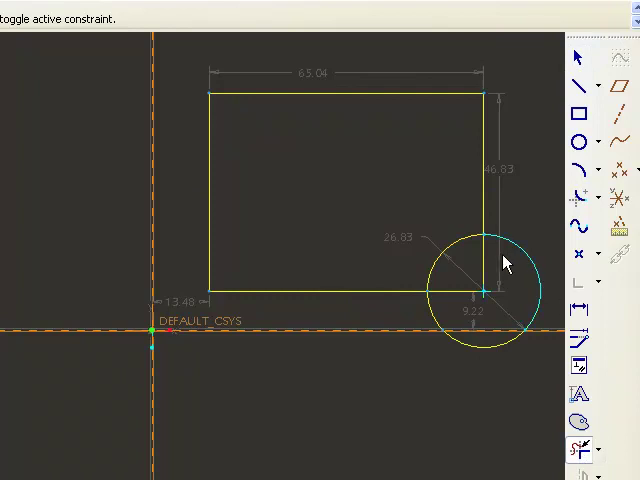
mouse_move(484, 272)
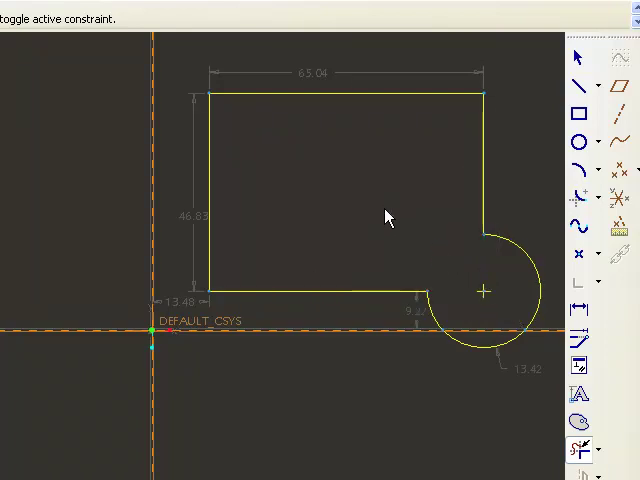
mouse_move(412, 224)
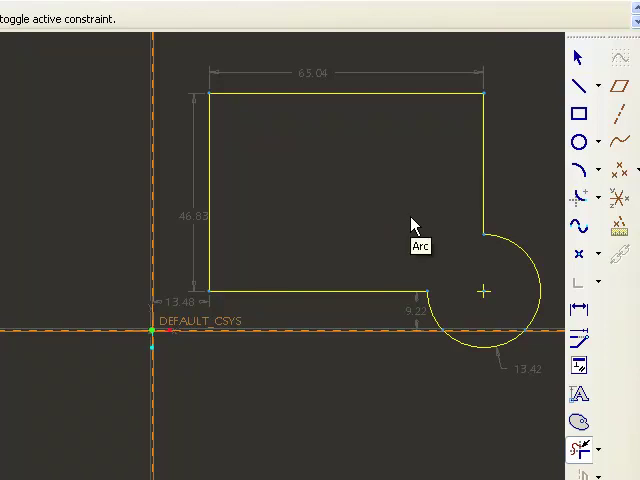
mouse_move(340, 194)
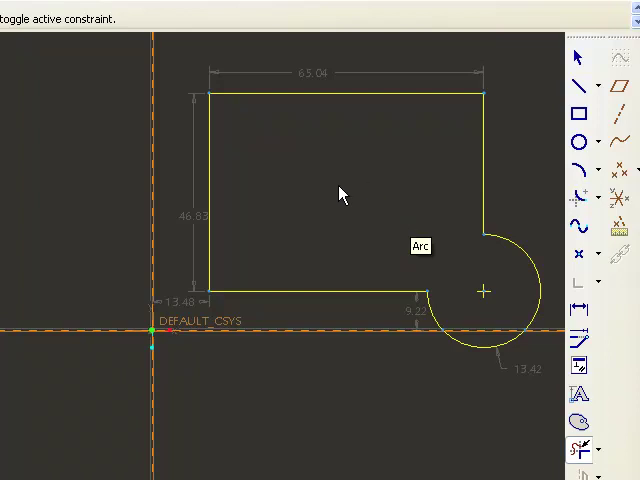
mouse_move(340, 196)
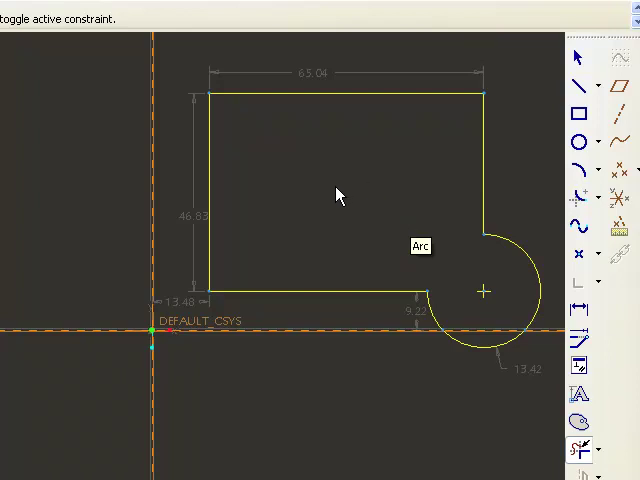
mouse_move(208, 190)
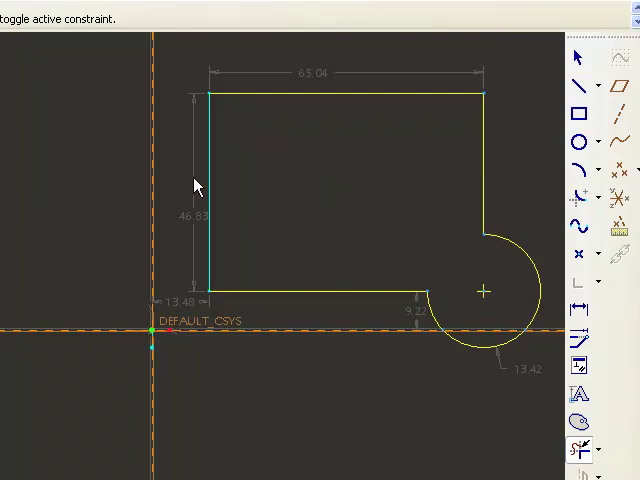
mouse_move(212, 184)
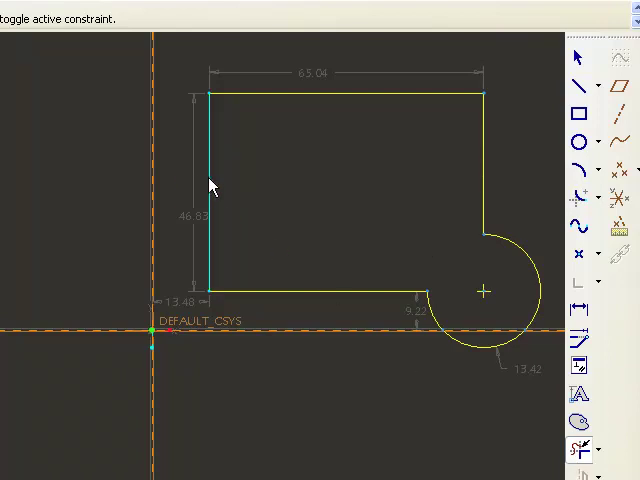
mouse_move(96, 180)
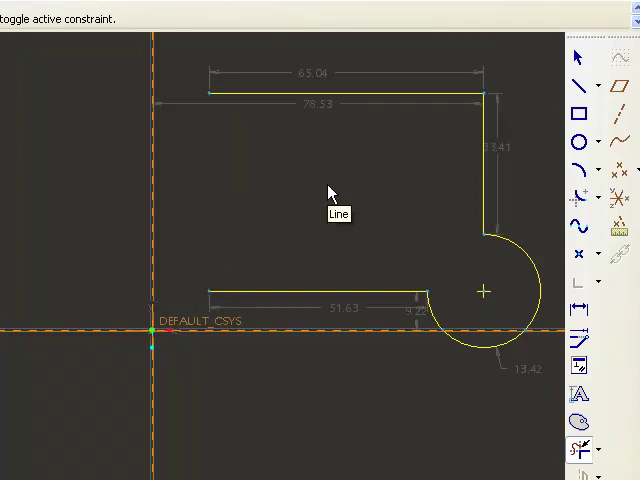
mouse_move(204, 166)
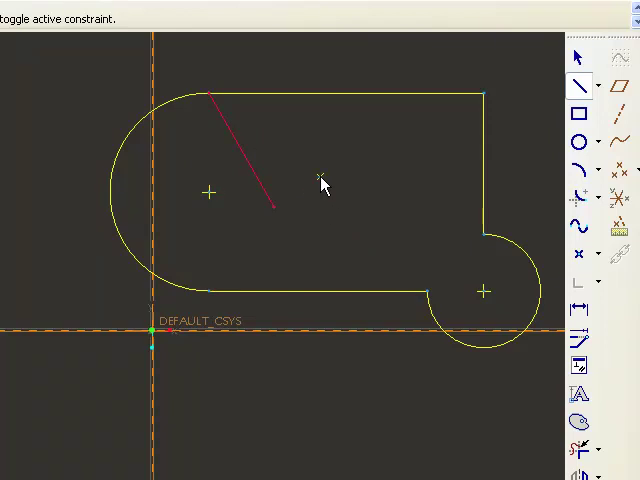
mouse_move(296, 178)
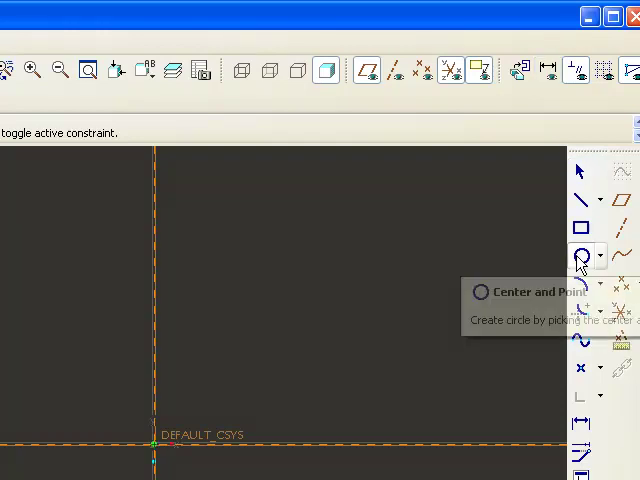
mouse_move(182, 234)
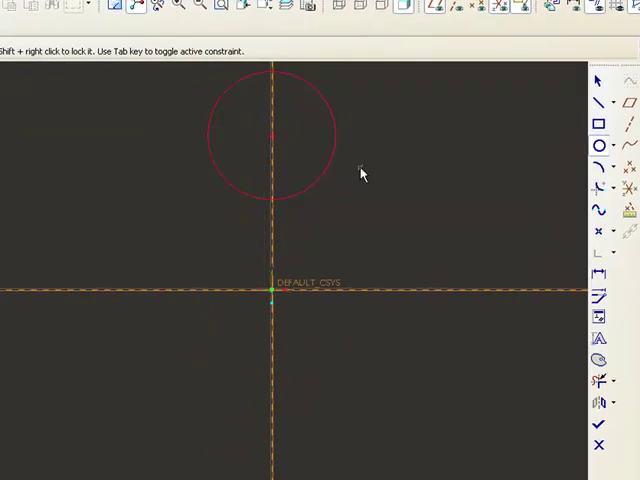
mouse_move(484, 266)
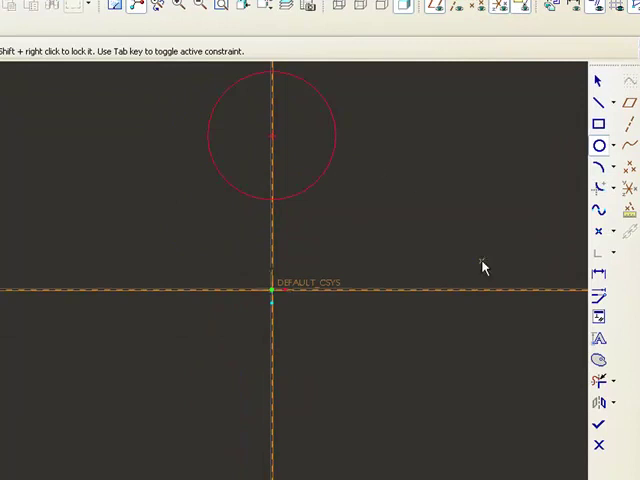
mouse_move(422, 182)
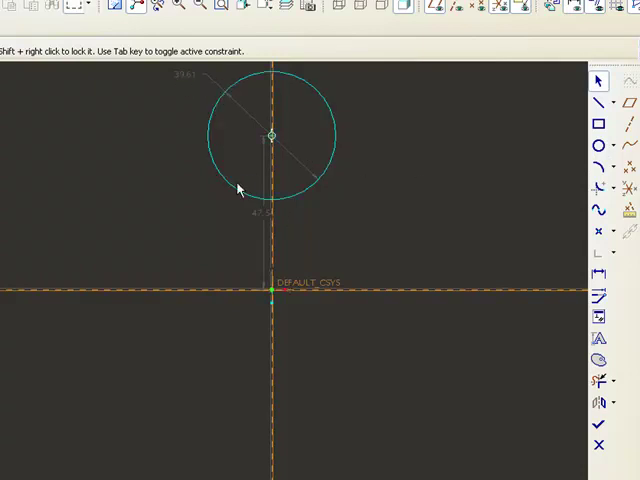
mouse_move(184, 82)
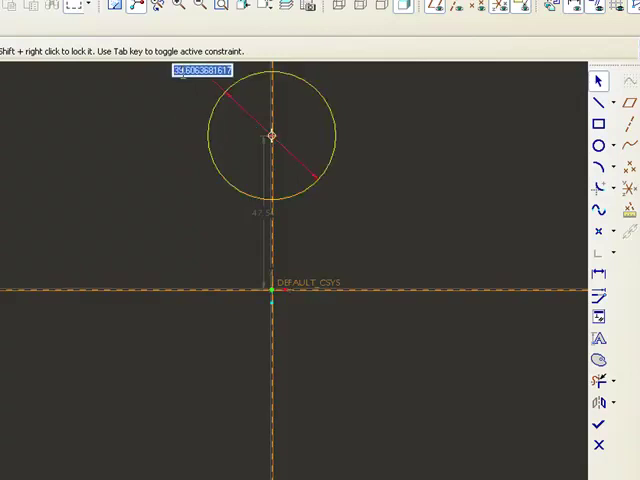
Step: Set the head circle's diameter to 30
text(30.00)
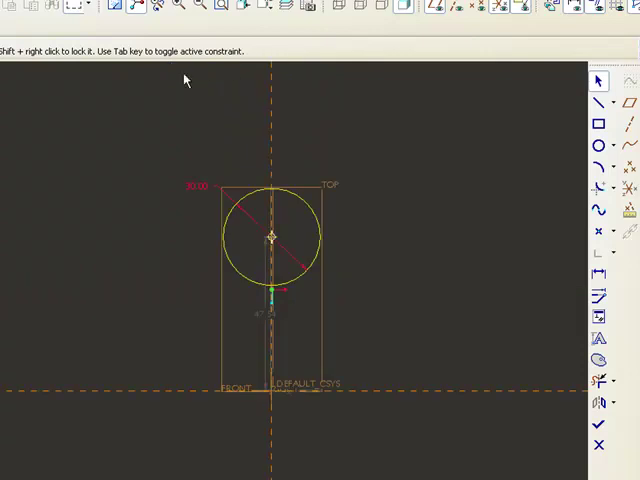
mouse_move(238, 304)
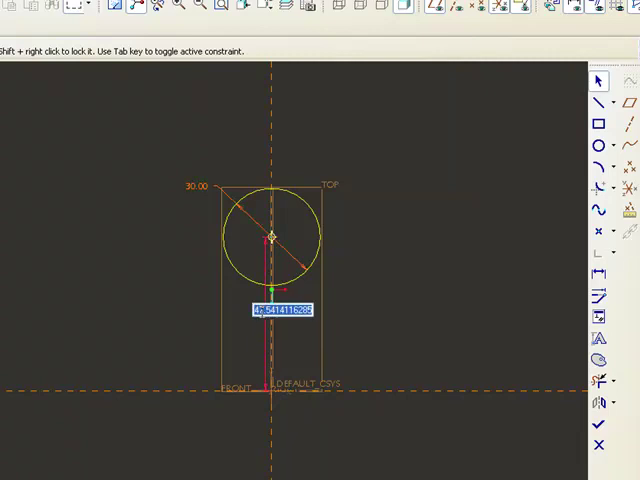
Step: Set the line's value to 90 so it runs straight down from the head circle
text(90.00)
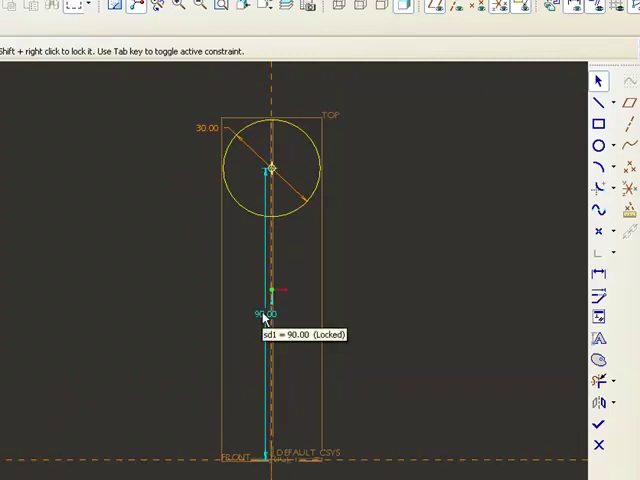
mouse_move(436, 286)
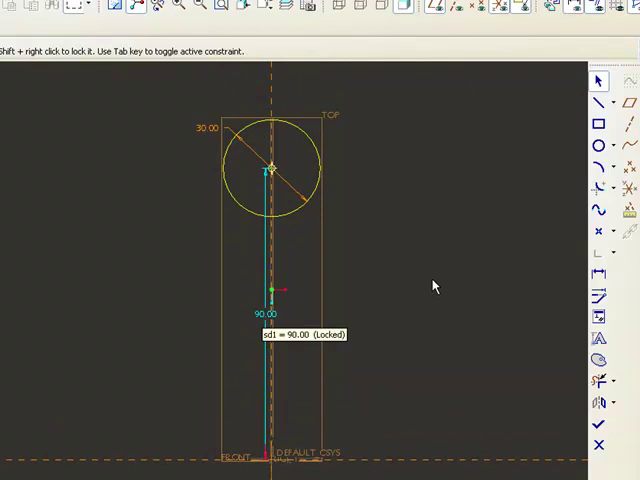
mouse_move(296, 164)
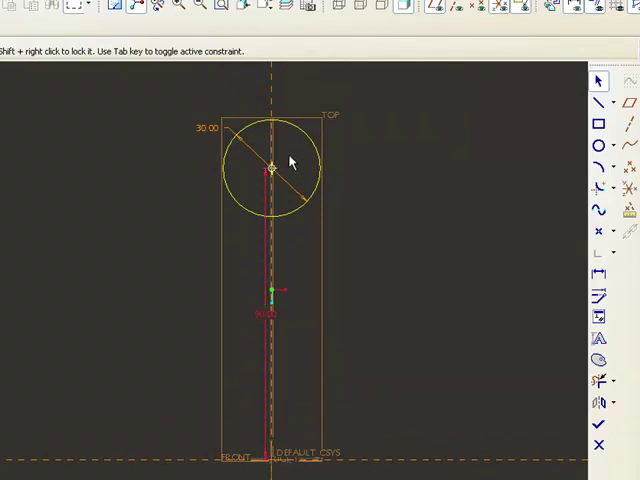
mouse_move(336, 256)
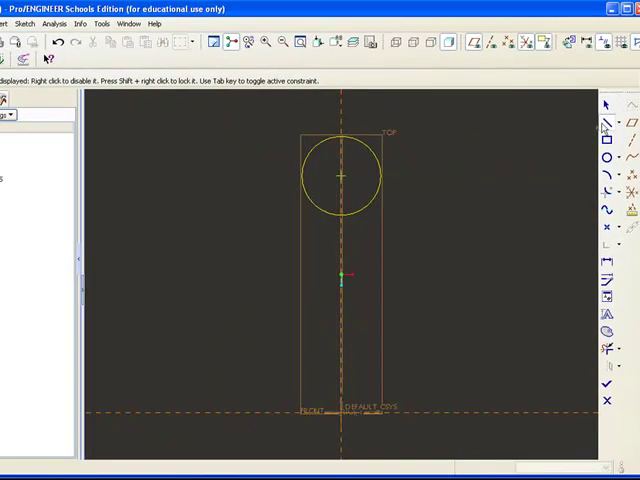
mouse_move(364, 432)
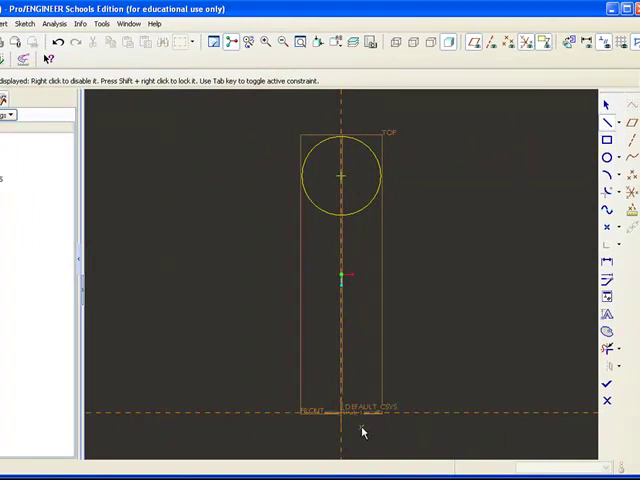
mouse_move(348, 422)
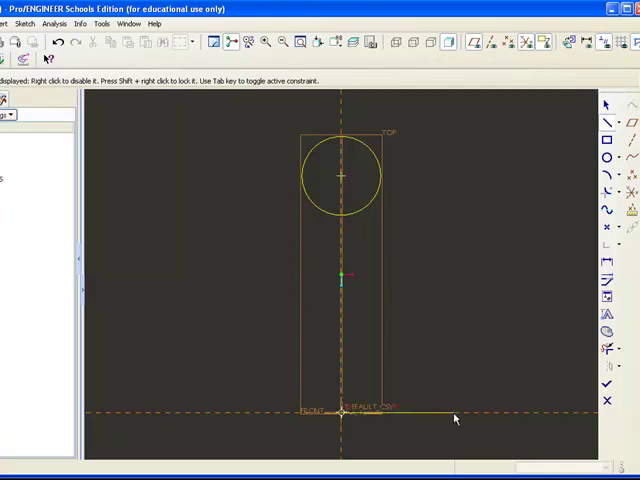
mouse_move(480, 412)
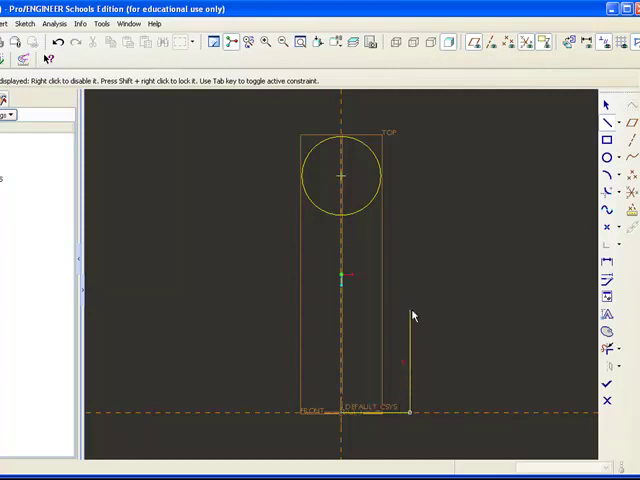
mouse_move(420, 294)
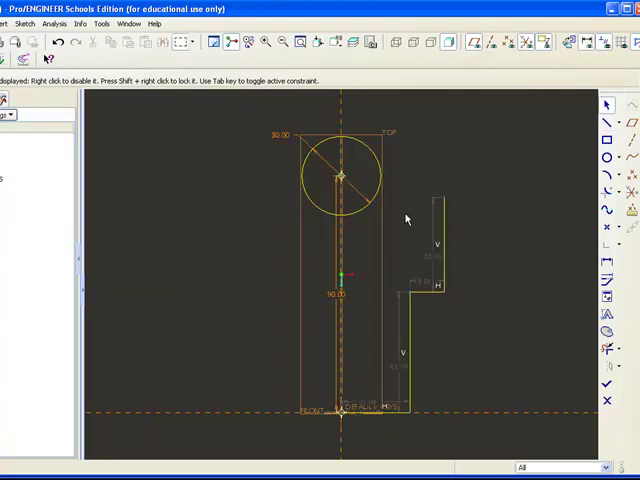
mouse_move(384, 296)
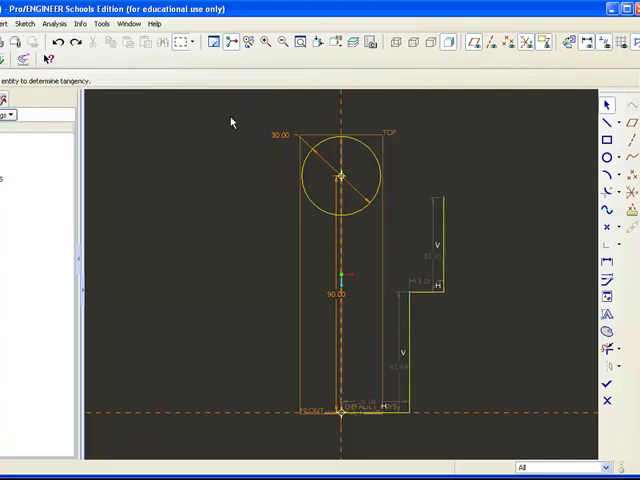
mouse_move(330, 290)
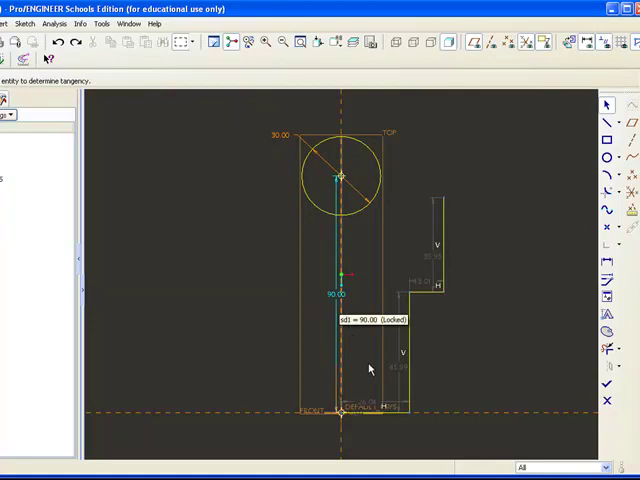
mouse_move(368, 404)
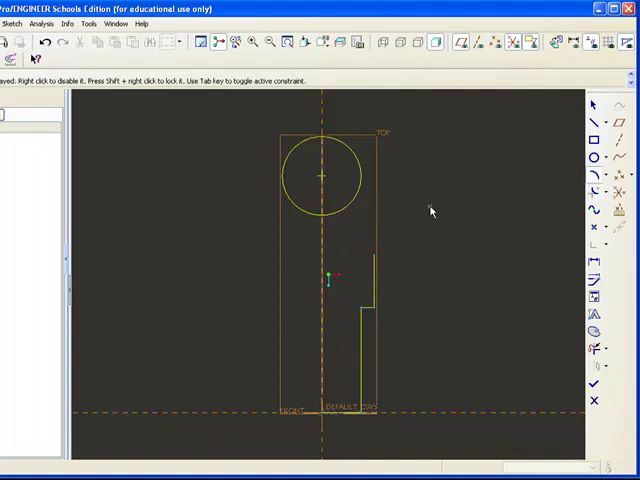
mouse_move(356, 214)
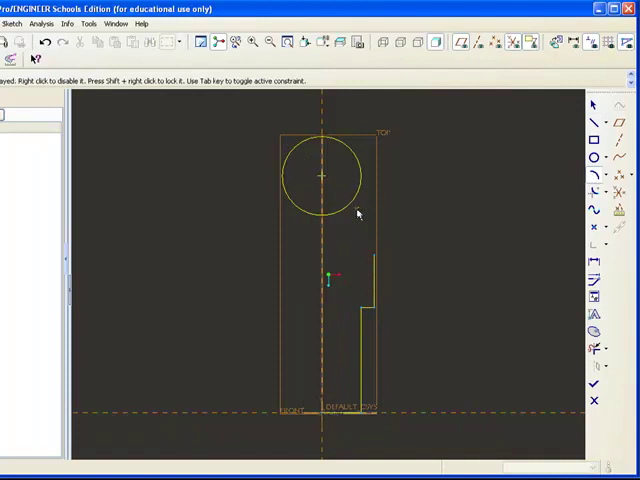
mouse_move(348, 212)
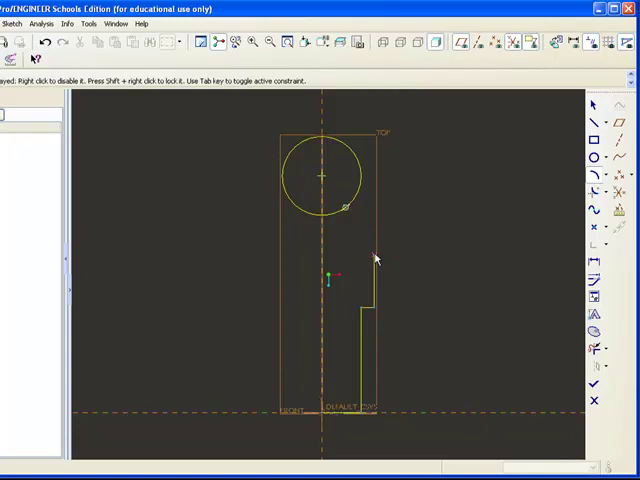
Step: Start the shoulder arc from a point on the head circle's lower-right edge
click(376, 258)
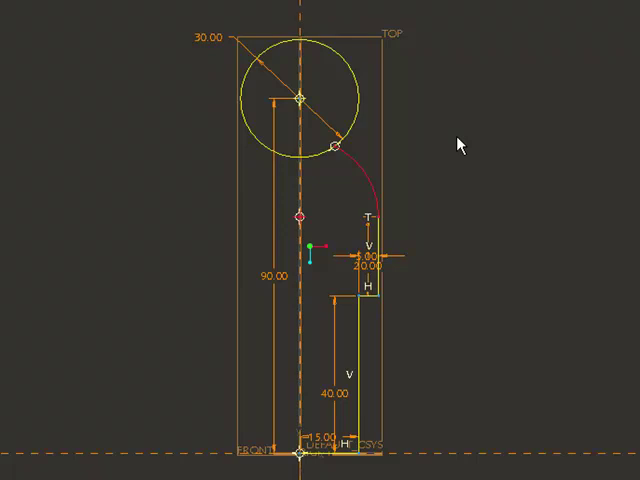
mouse_move(470, 148)
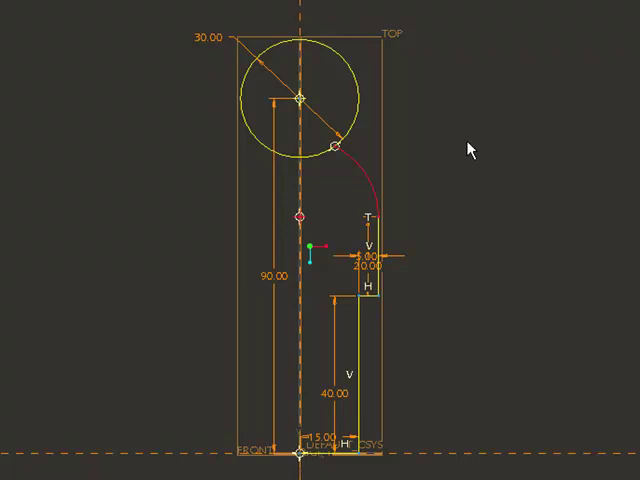
mouse_move(492, 160)
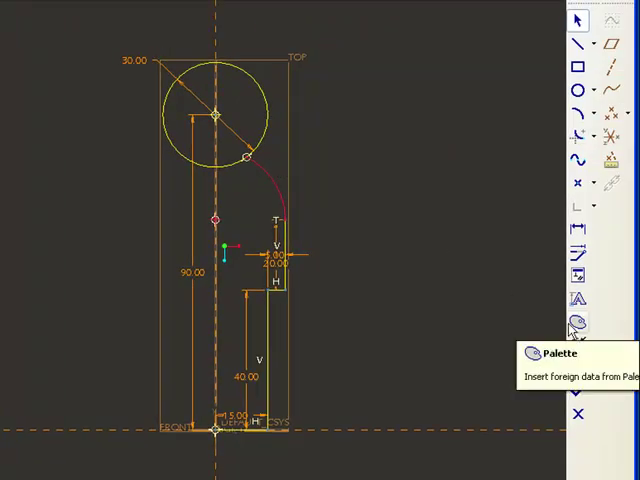
mouse_move(572, 344)
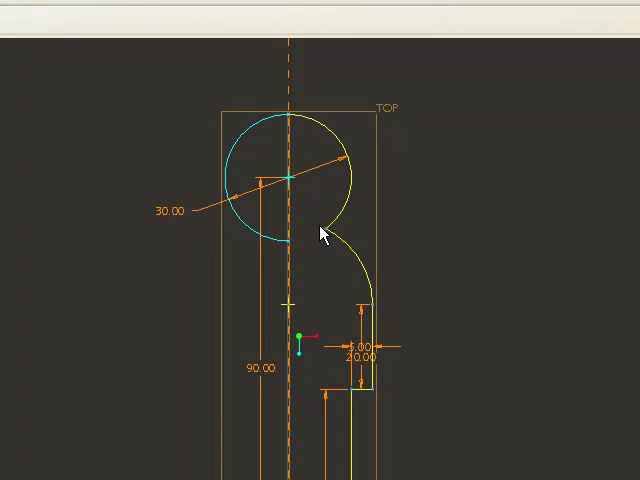
mouse_move(232, 152)
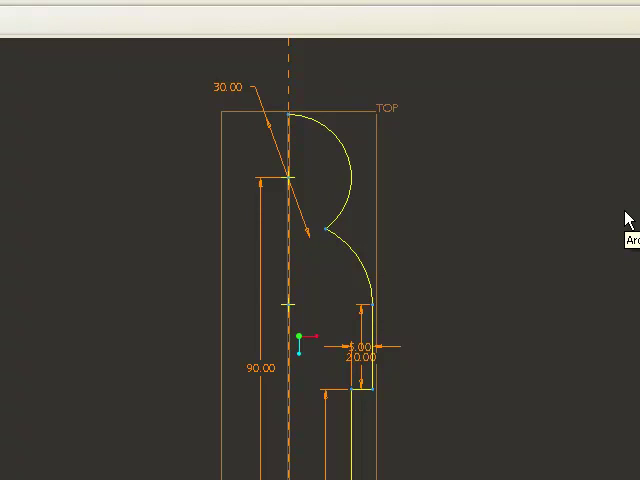
mouse_move(608, 222)
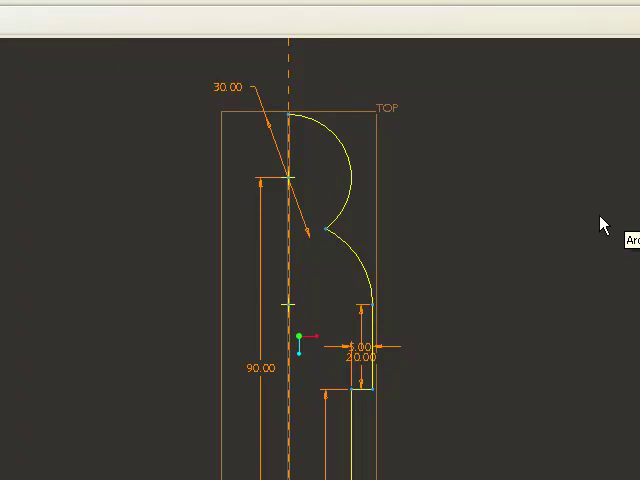
mouse_move(548, 208)
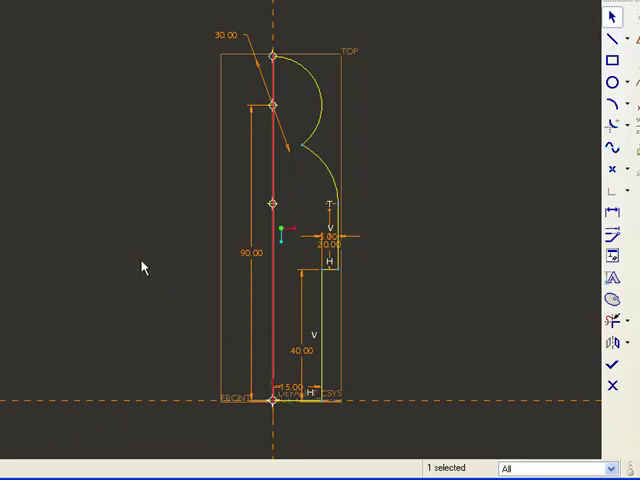
Step: Draw the closing line down the central vertical axis from head to base
click(250, 252)
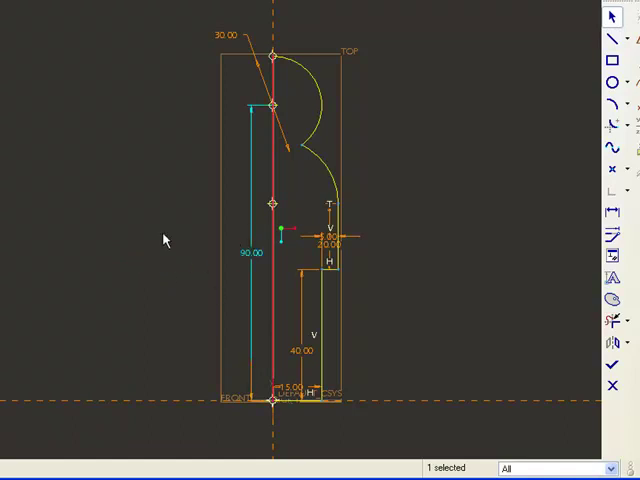
mouse_move(350, 238)
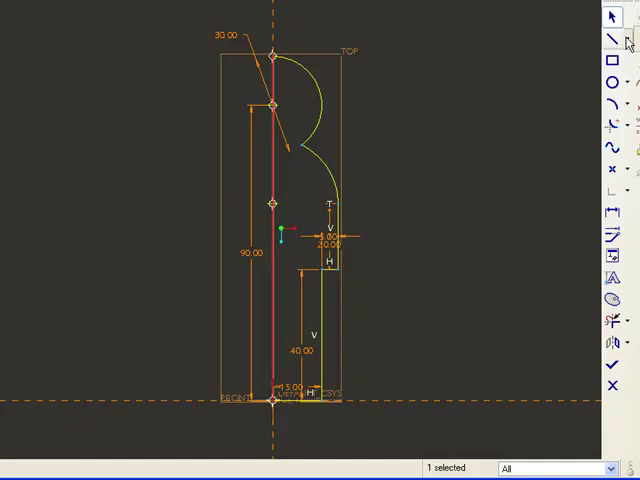
mouse_move(624, 42)
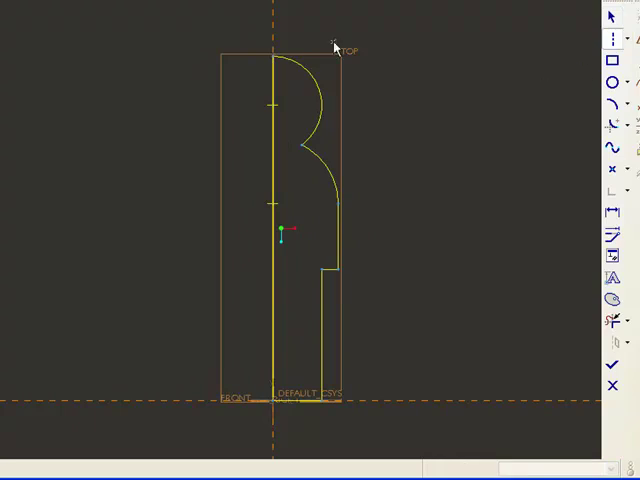
mouse_move(272, 24)
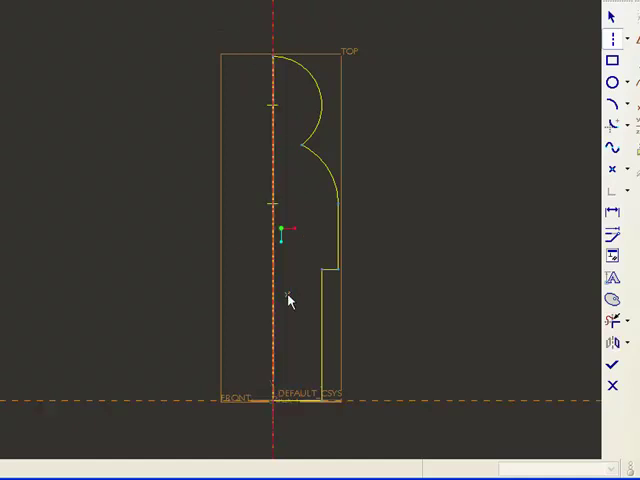
mouse_move(436, 206)
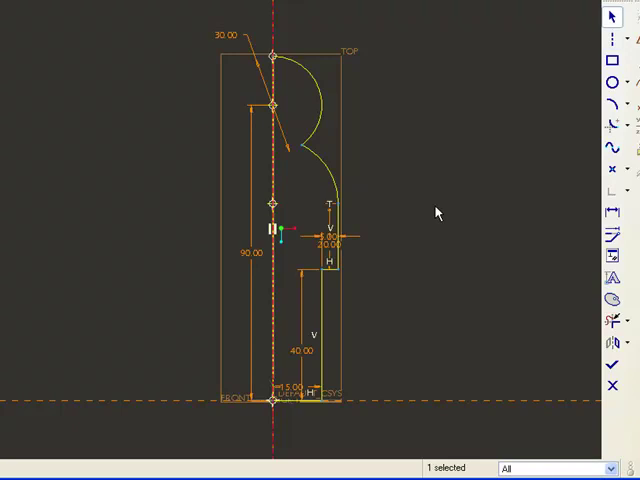
mouse_move(280, 32)
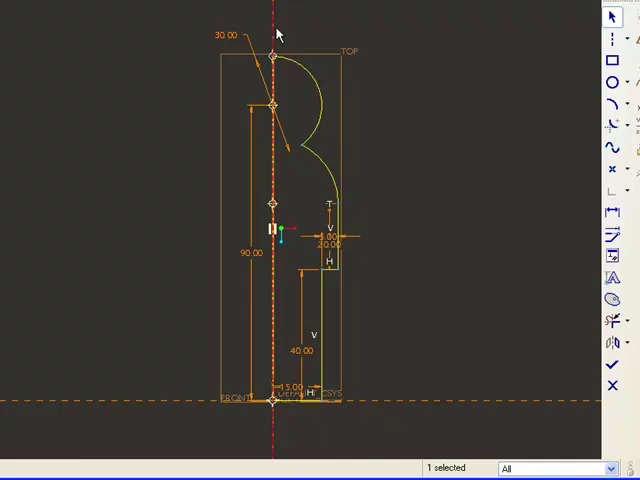
mouse_move(272, 30)
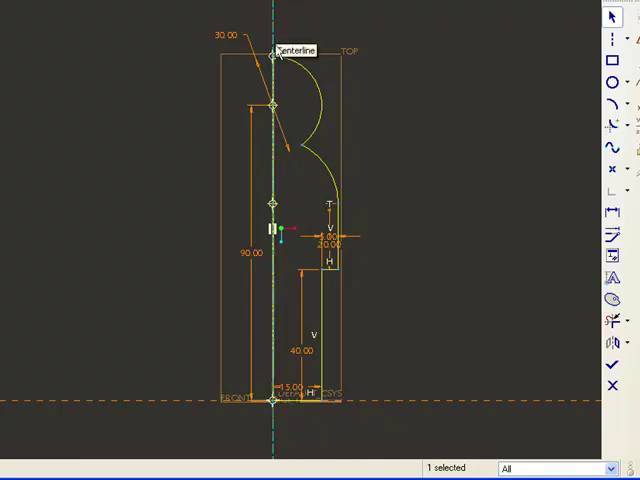
mouse_move(344, 224)
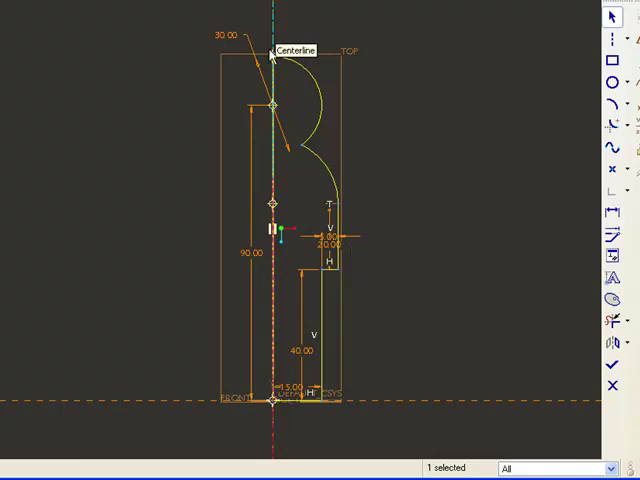
mouse_move(504, 250)
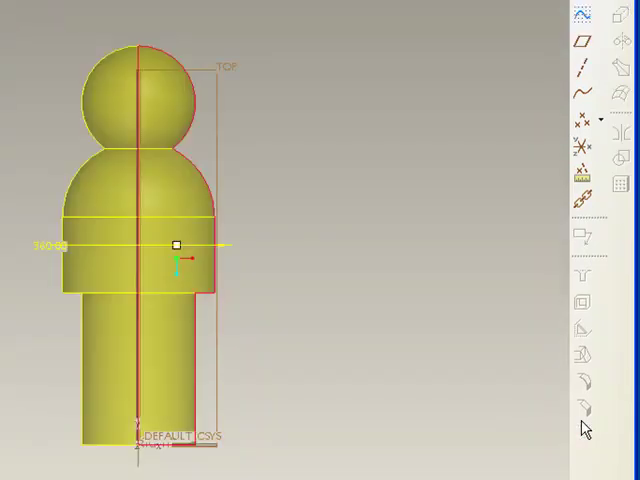
mouse_move(352, 336)
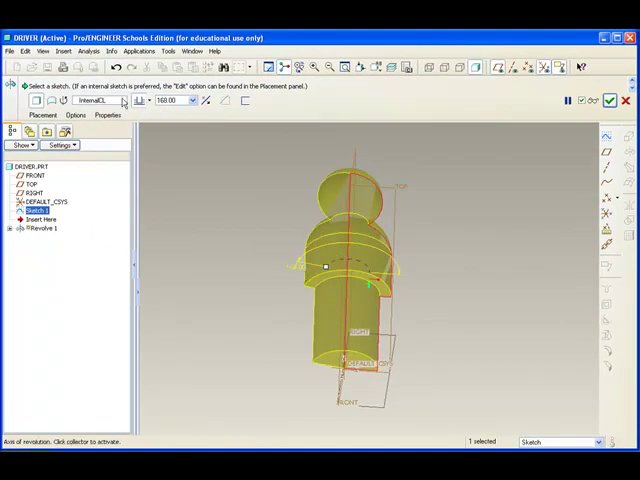
mouse_move(244, 224)
text(285)
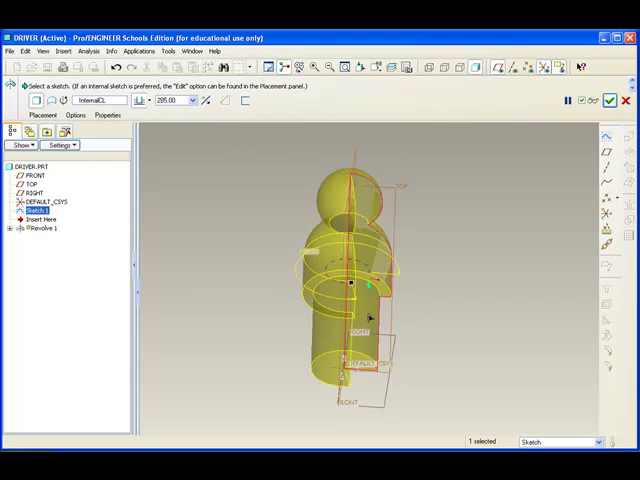
Step: Set the revolve angle to 360 degrees and complete the solid figure
text(300.00)
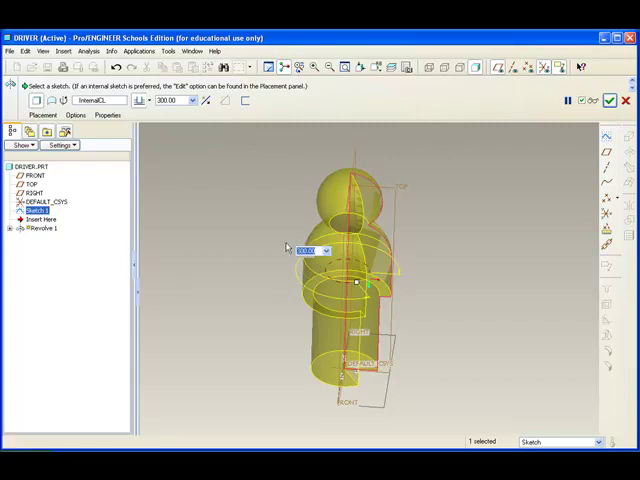
mouse_move(180, 116)
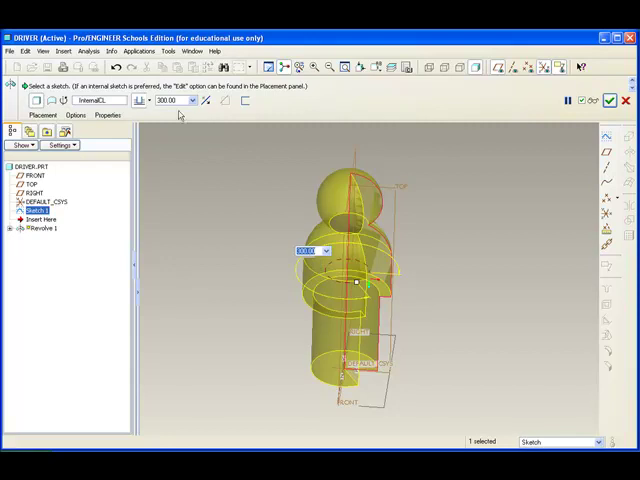
mouse_move(204, 228)
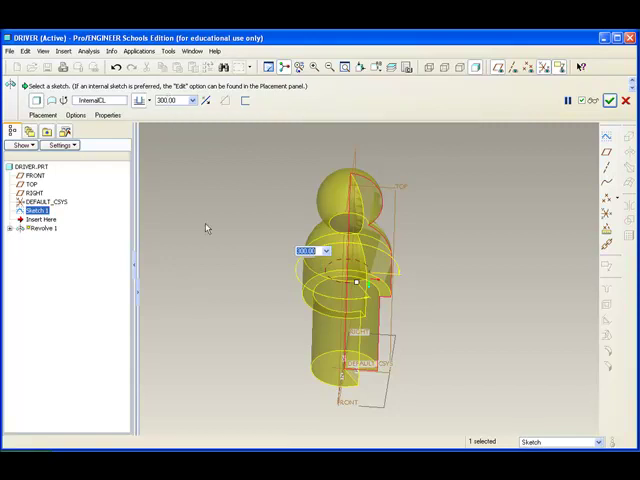
text(360)
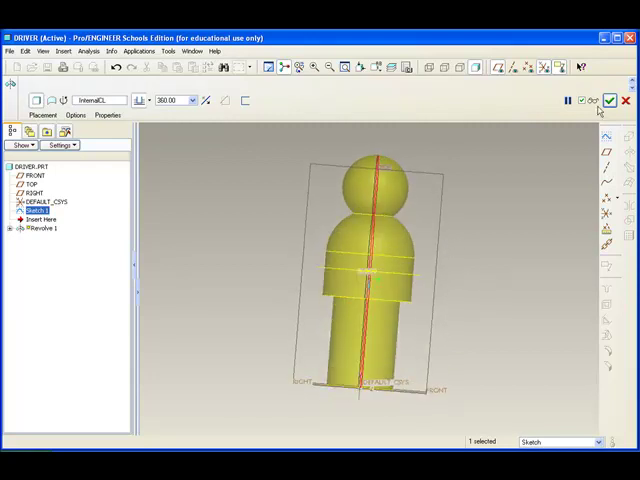
mouse_move(610, 100)
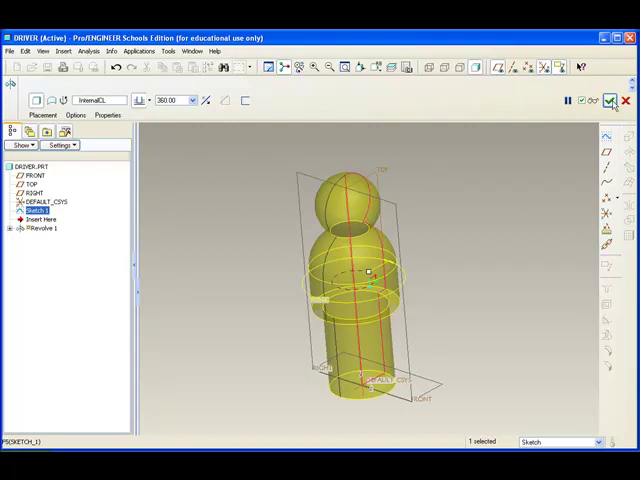
click(612, 100)
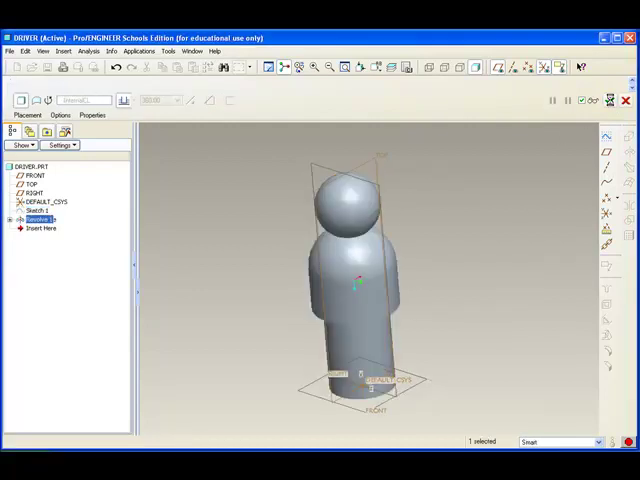